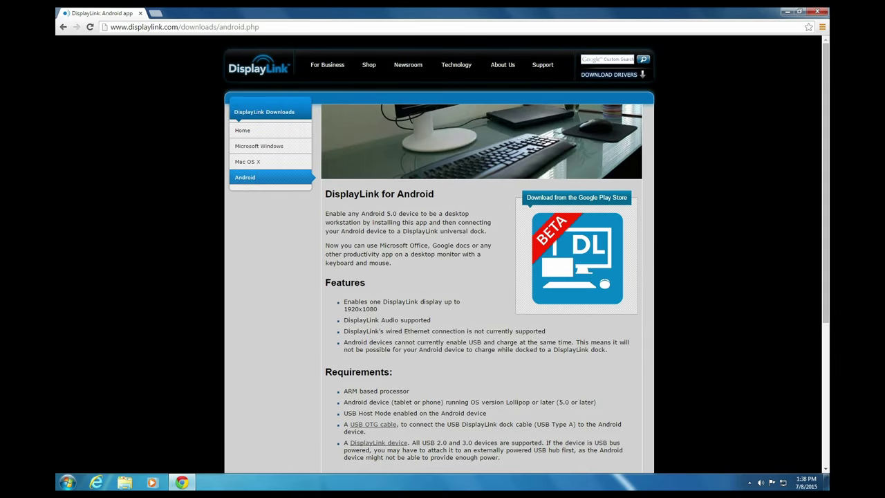
Scroll the cracked.com article on the mirrored phone down to the #3. Castlevania heading.
click(575, 260)
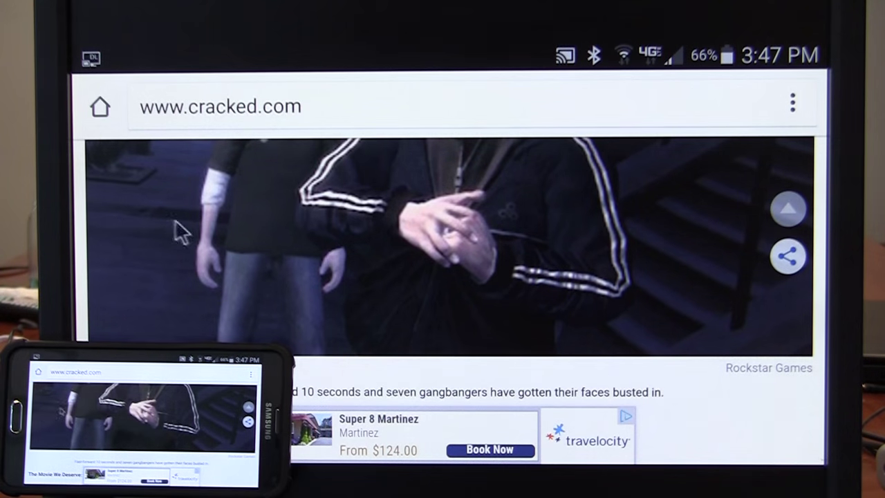
scroll(down, 3)
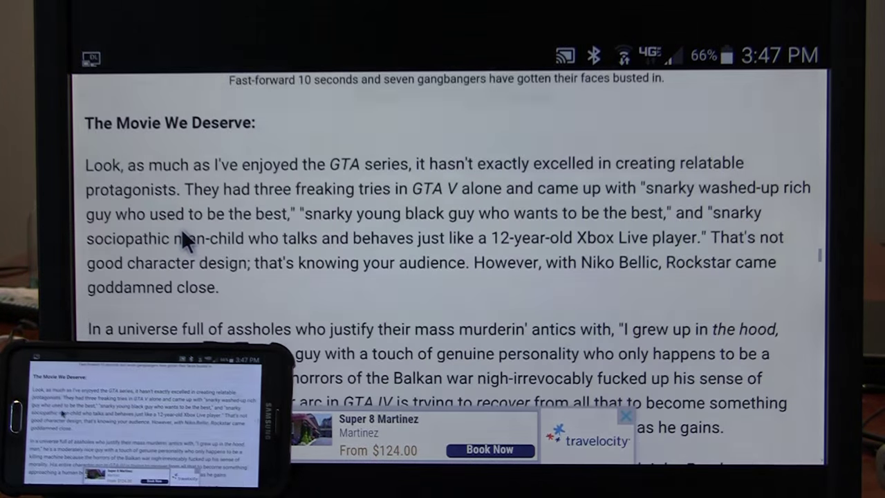
scroll(down, 3)
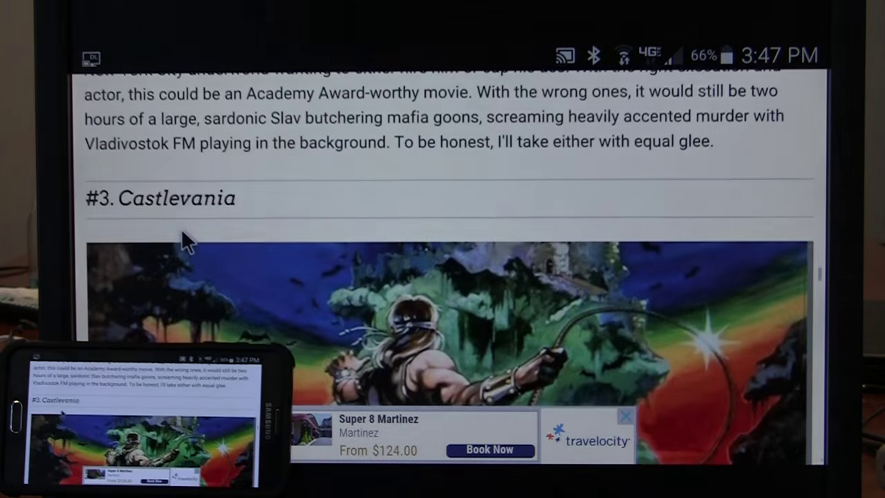